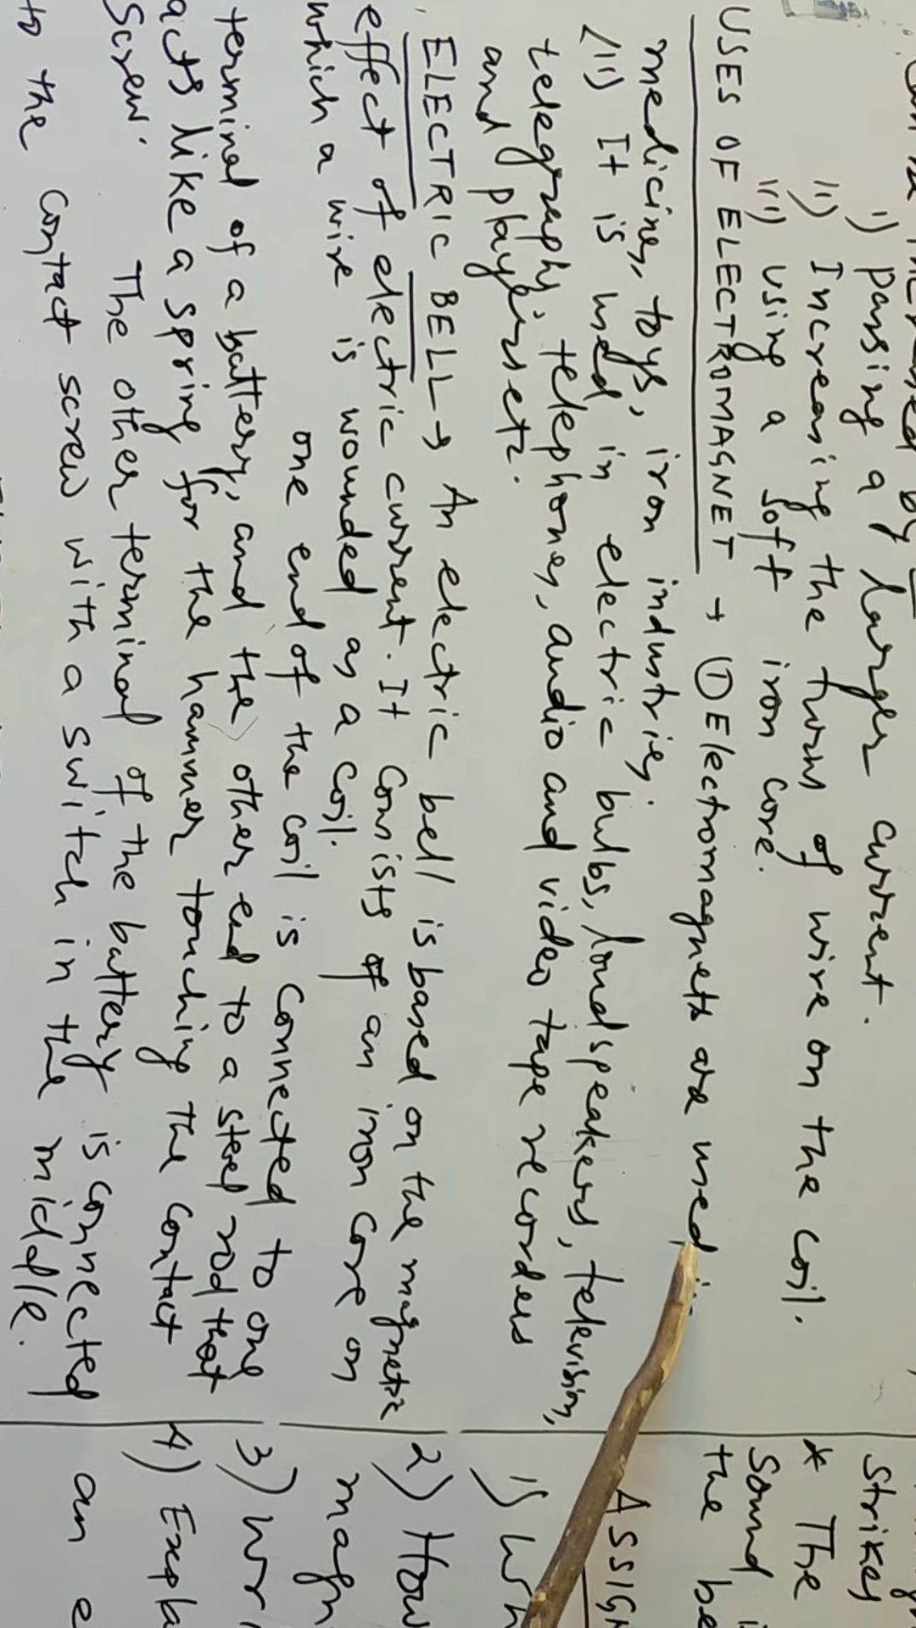
{"action": "scroll", "scroll_direction": "down", "scroll_amount": 3}
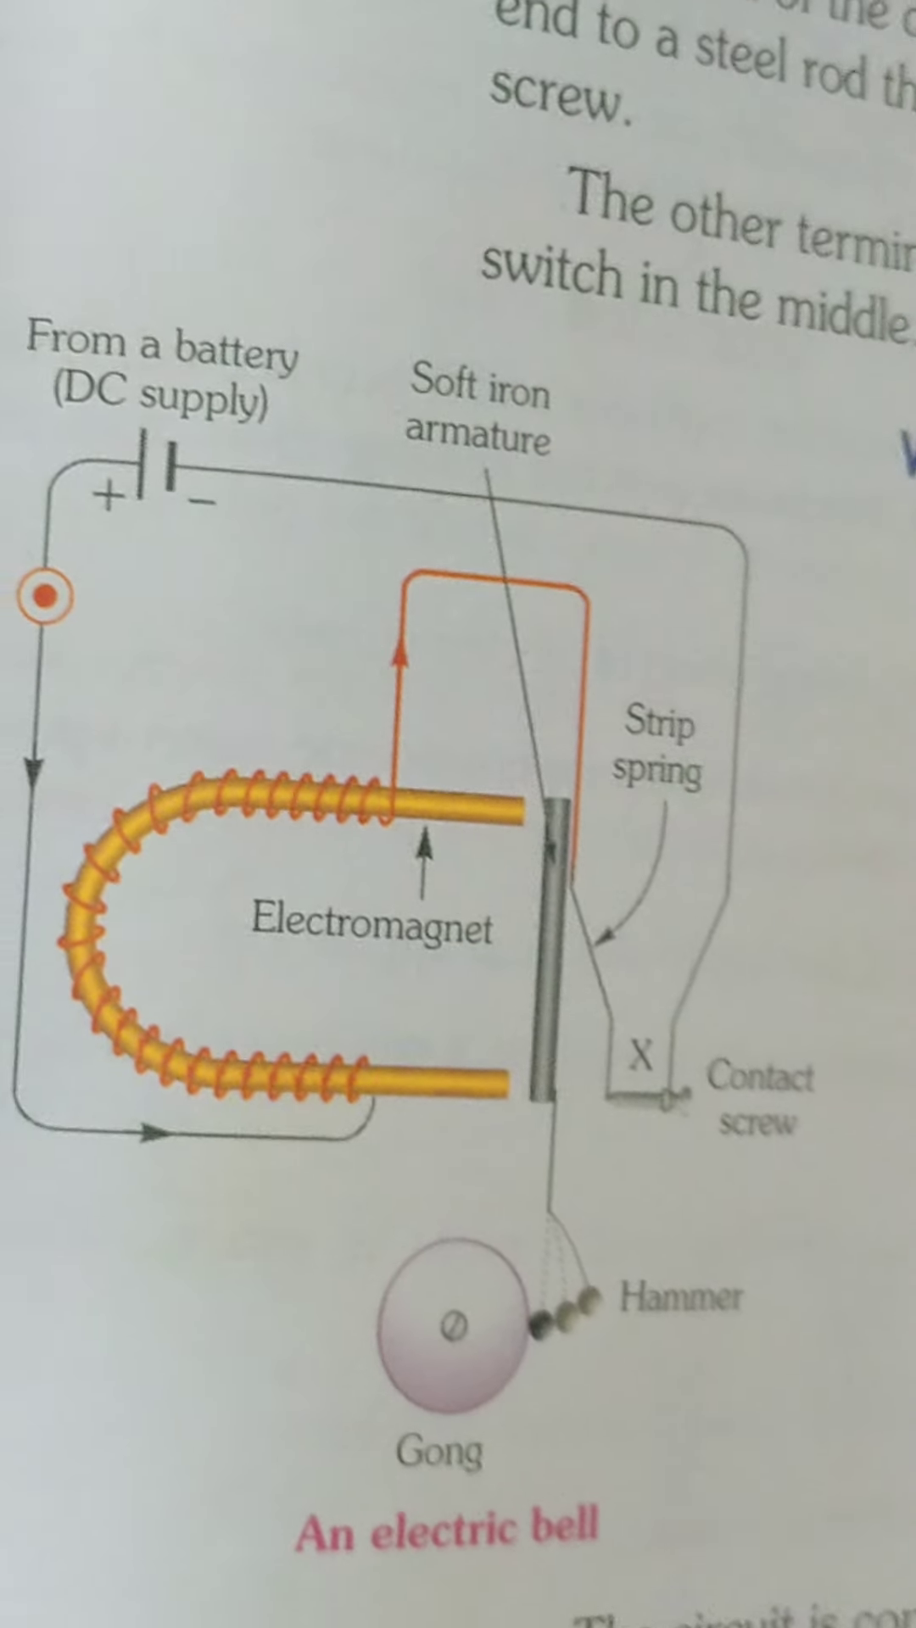
{"action": "scroll", "scroll_direction": "down", "scroll_amount": 3}
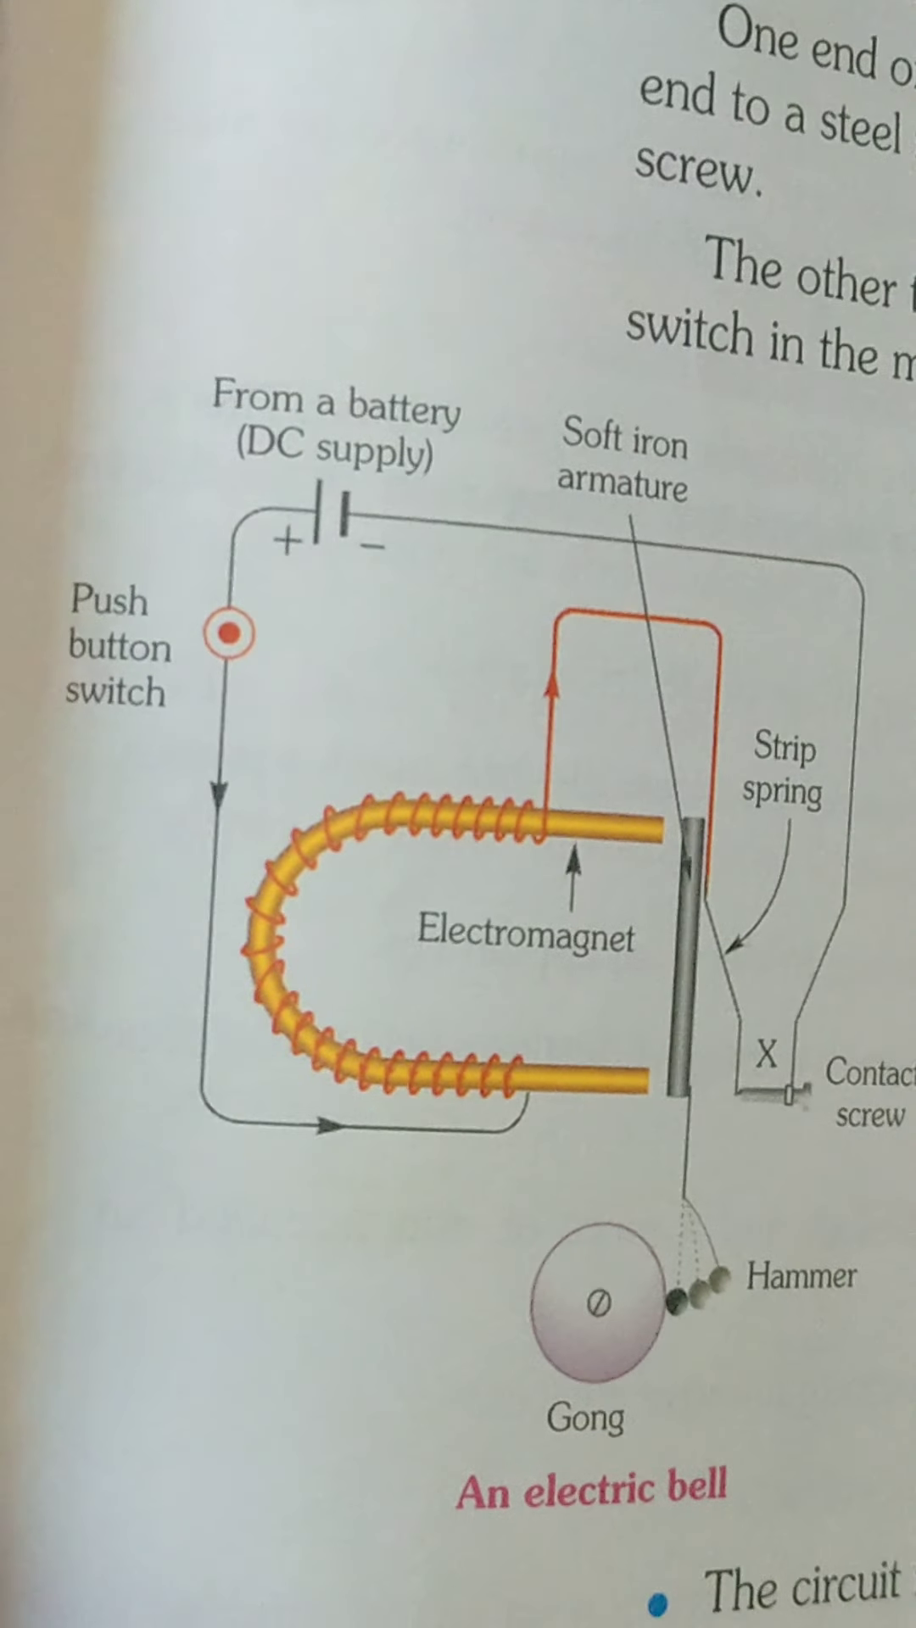
{"action": "scroll", "scroll_direction": "down", "scroll_amount": 3}
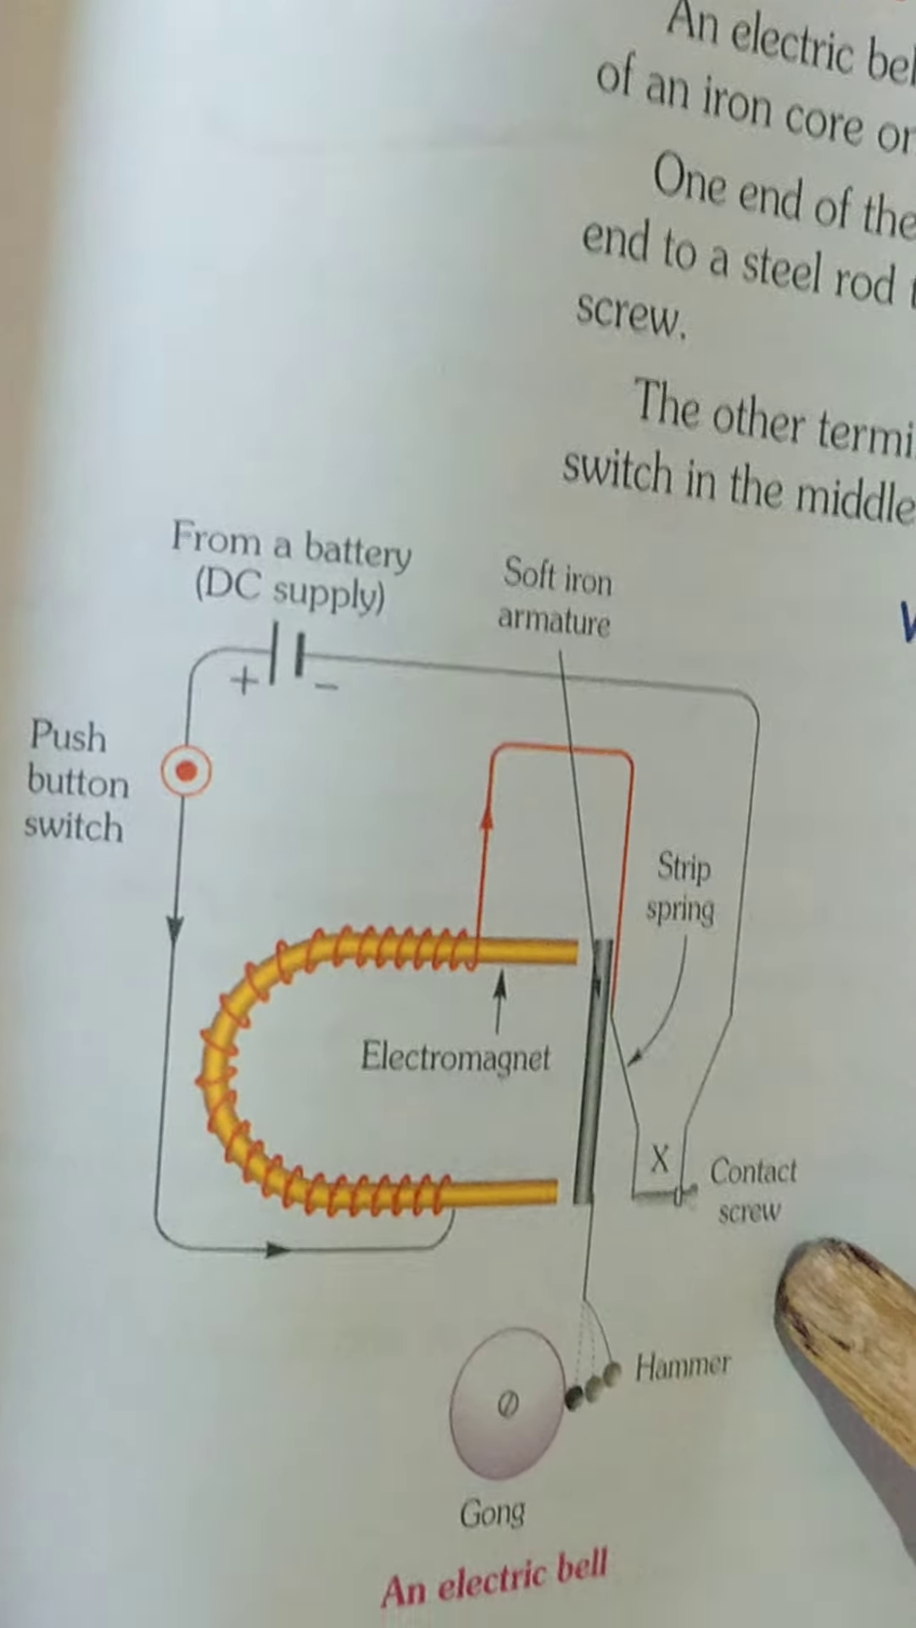
{"action": "scroll", "scroll_direction": "down", "scroll_amount": 3}
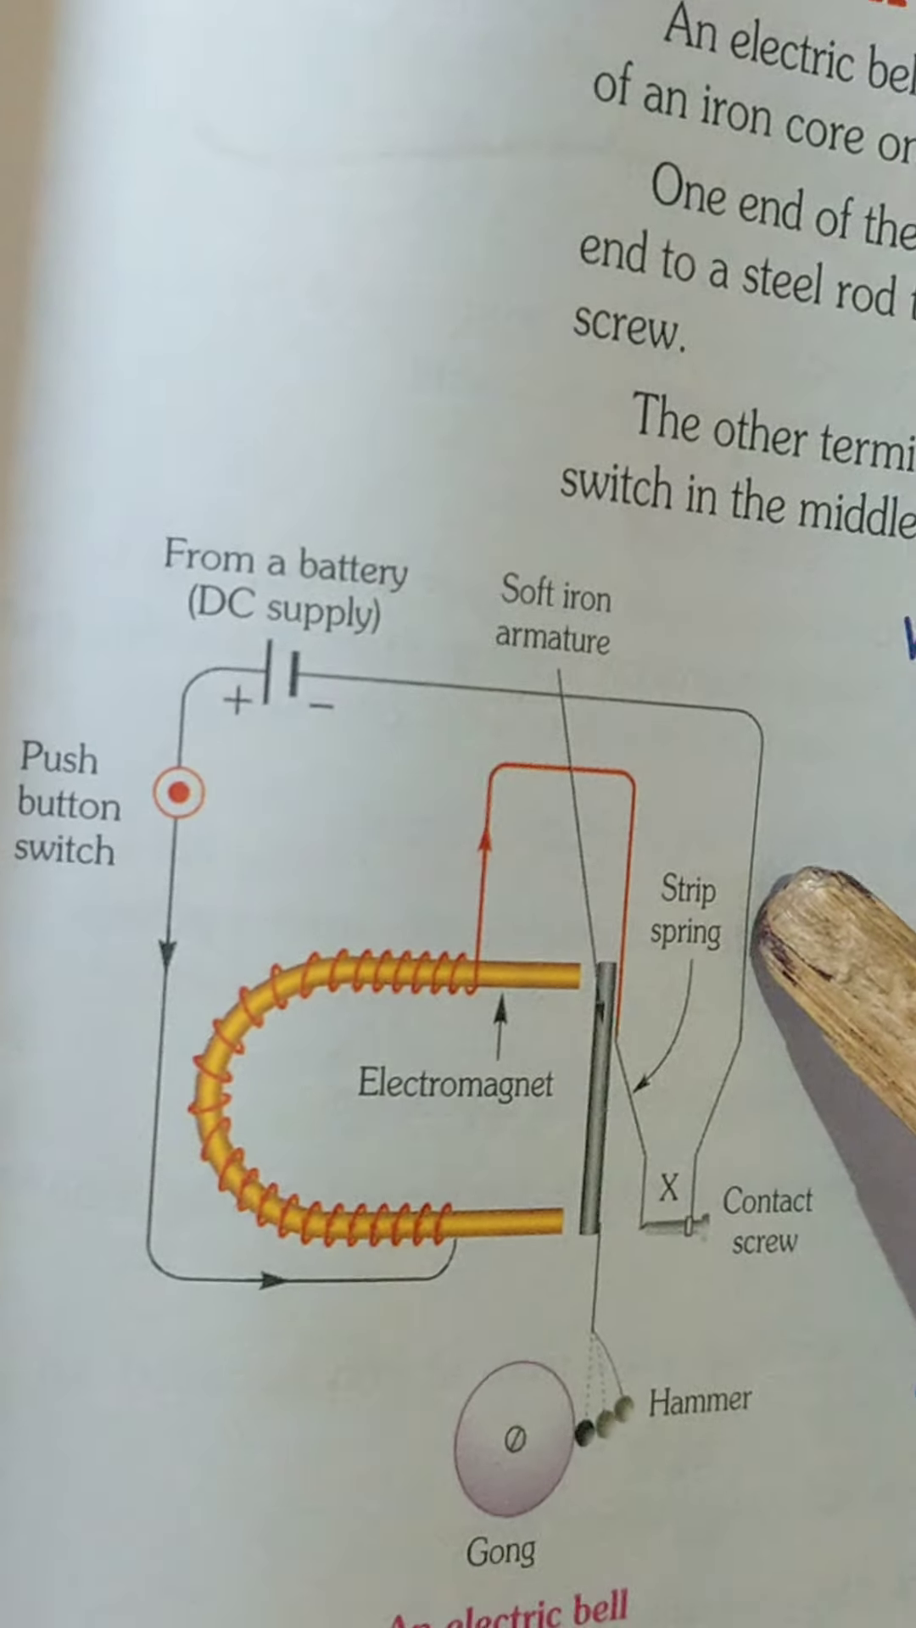
{"action": "scroll", "scroll_direction": "down", "scroll_amount": 3}
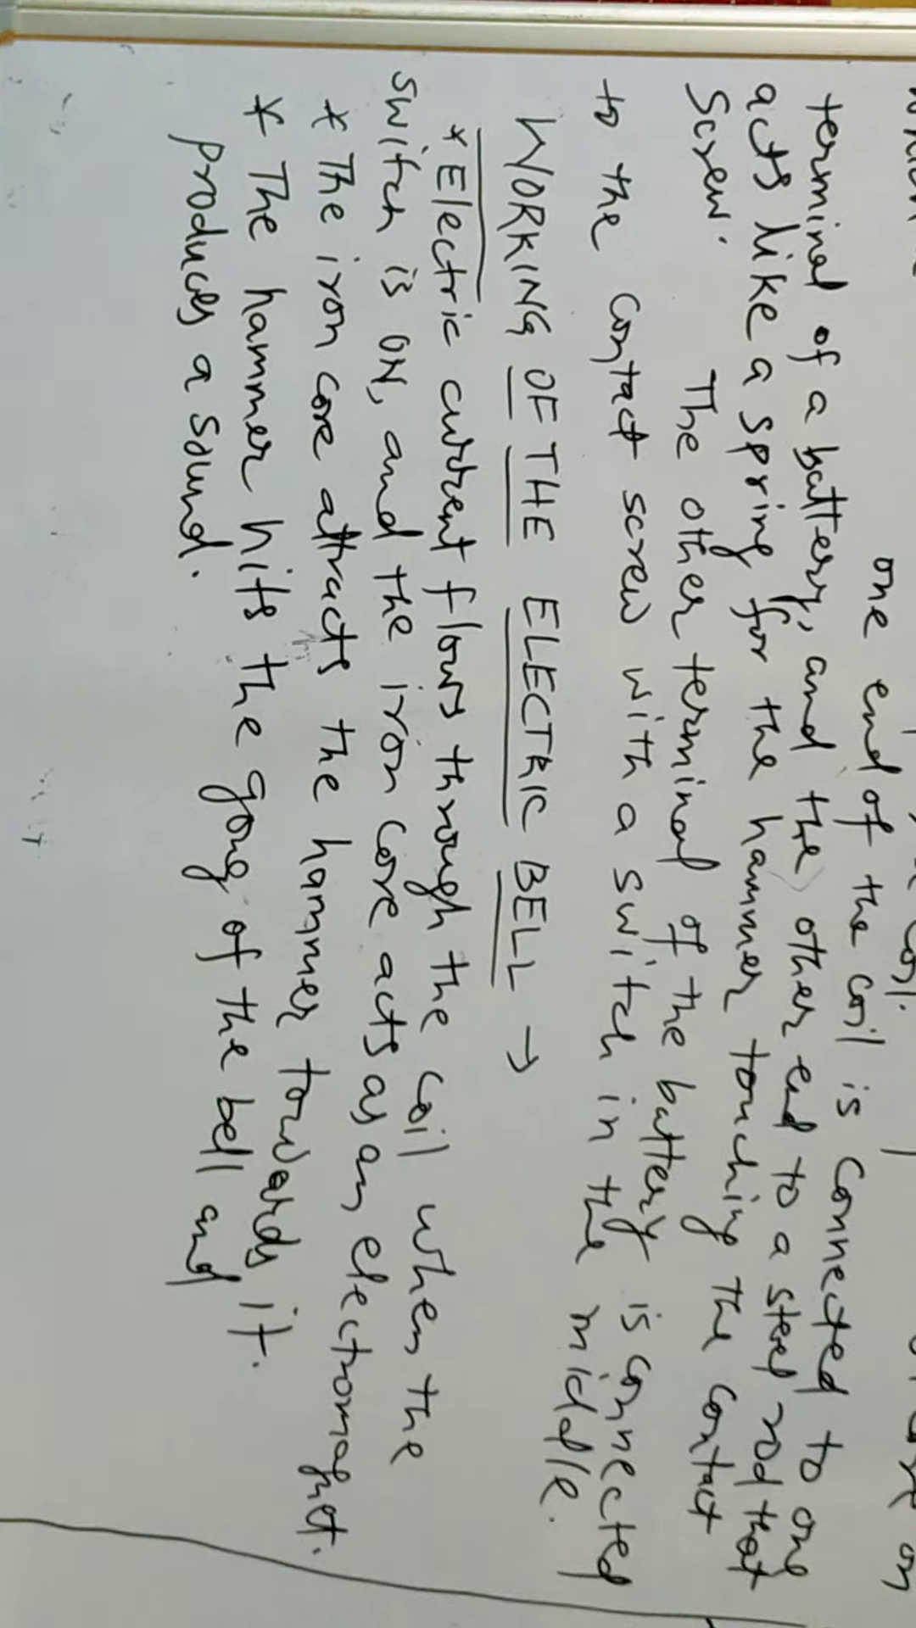
{"action": "scroll", "scroll_direction": "down", "scroll_amount": 3}
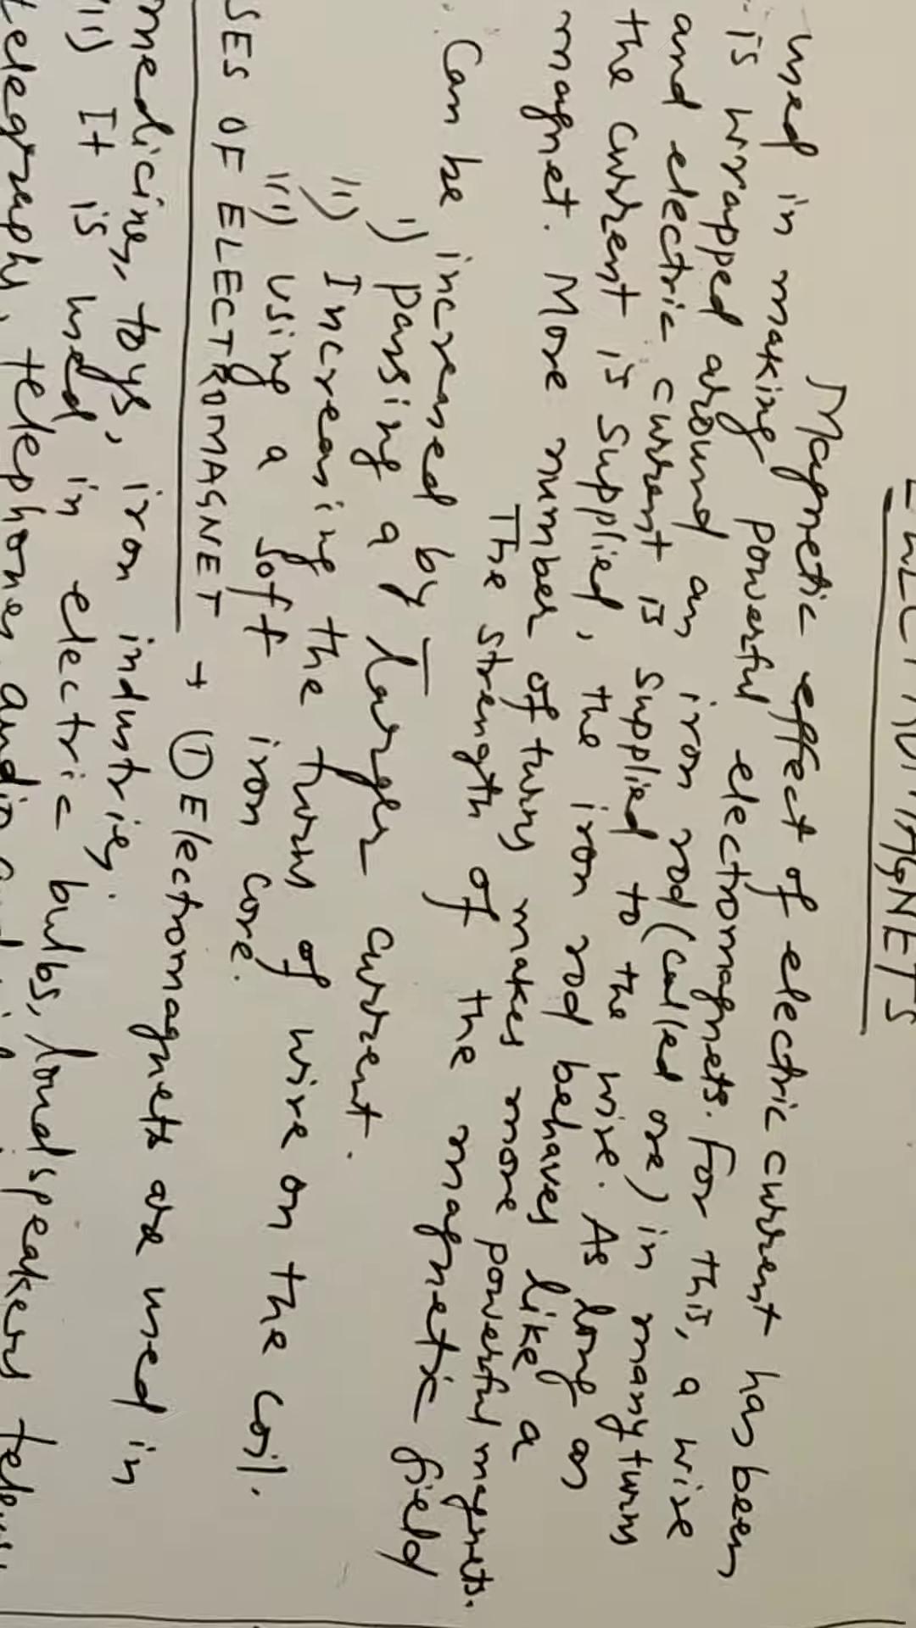
{"action": "scroll", "scroll_direction": "down", "scroll_amount": 3}
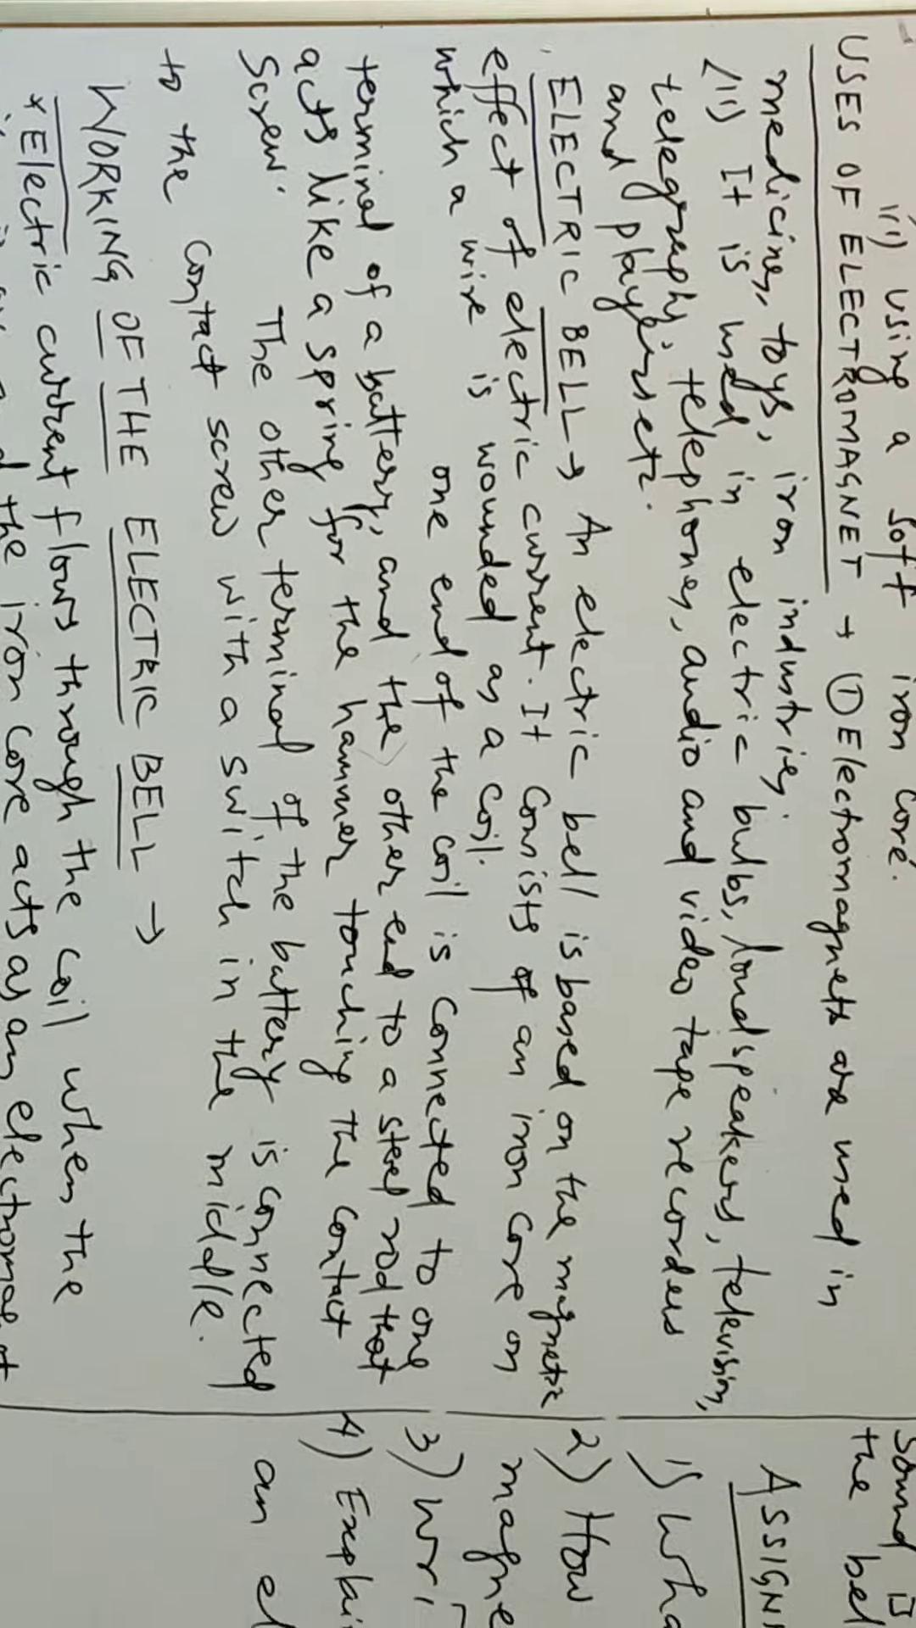
{"action": "scroll", "scroll_direction": "down", "scroll_amount": 3}
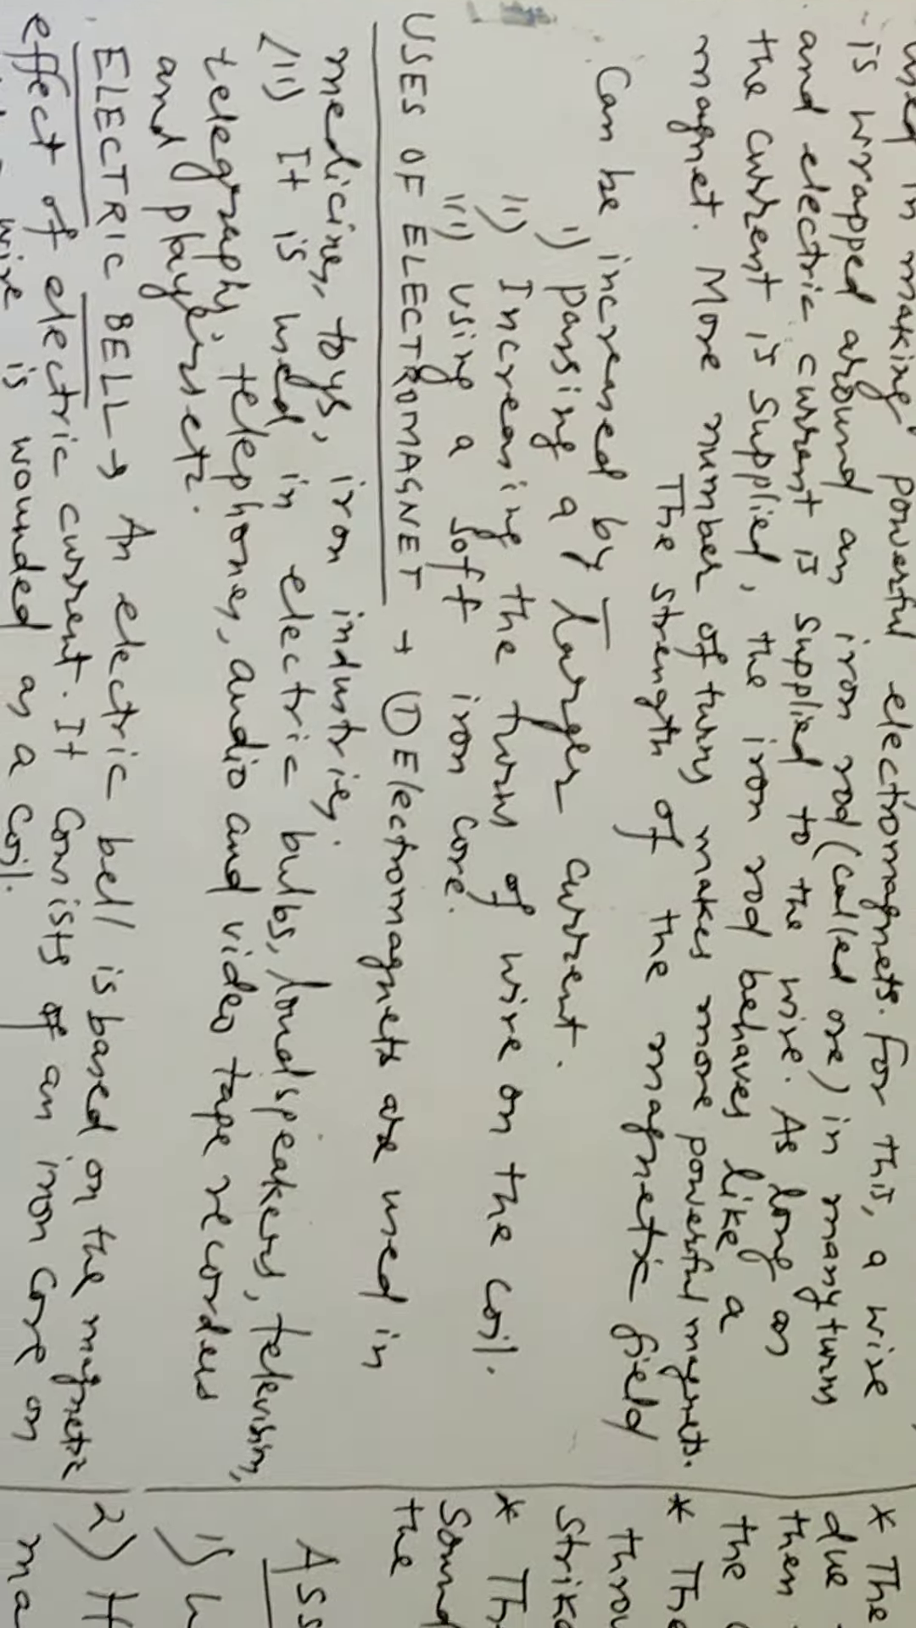
{"action": "scroll", "scroll_direction": "down", "scroll_amount": 3}
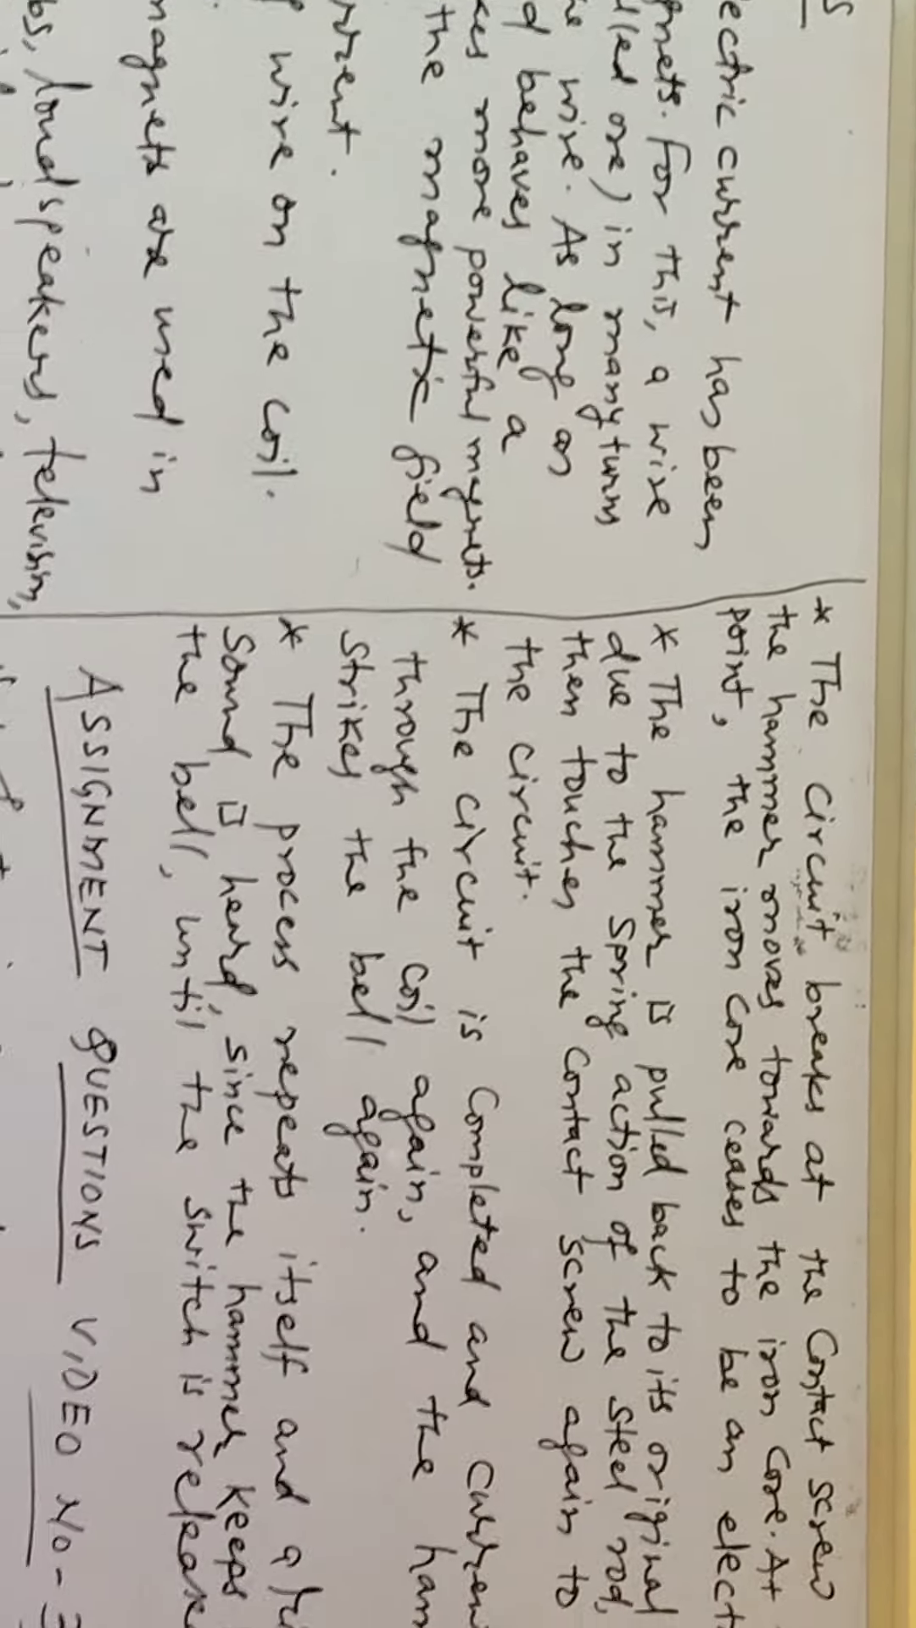
{"action": "scroll", "scroll_direction": "down", "scroll_amount": 3}
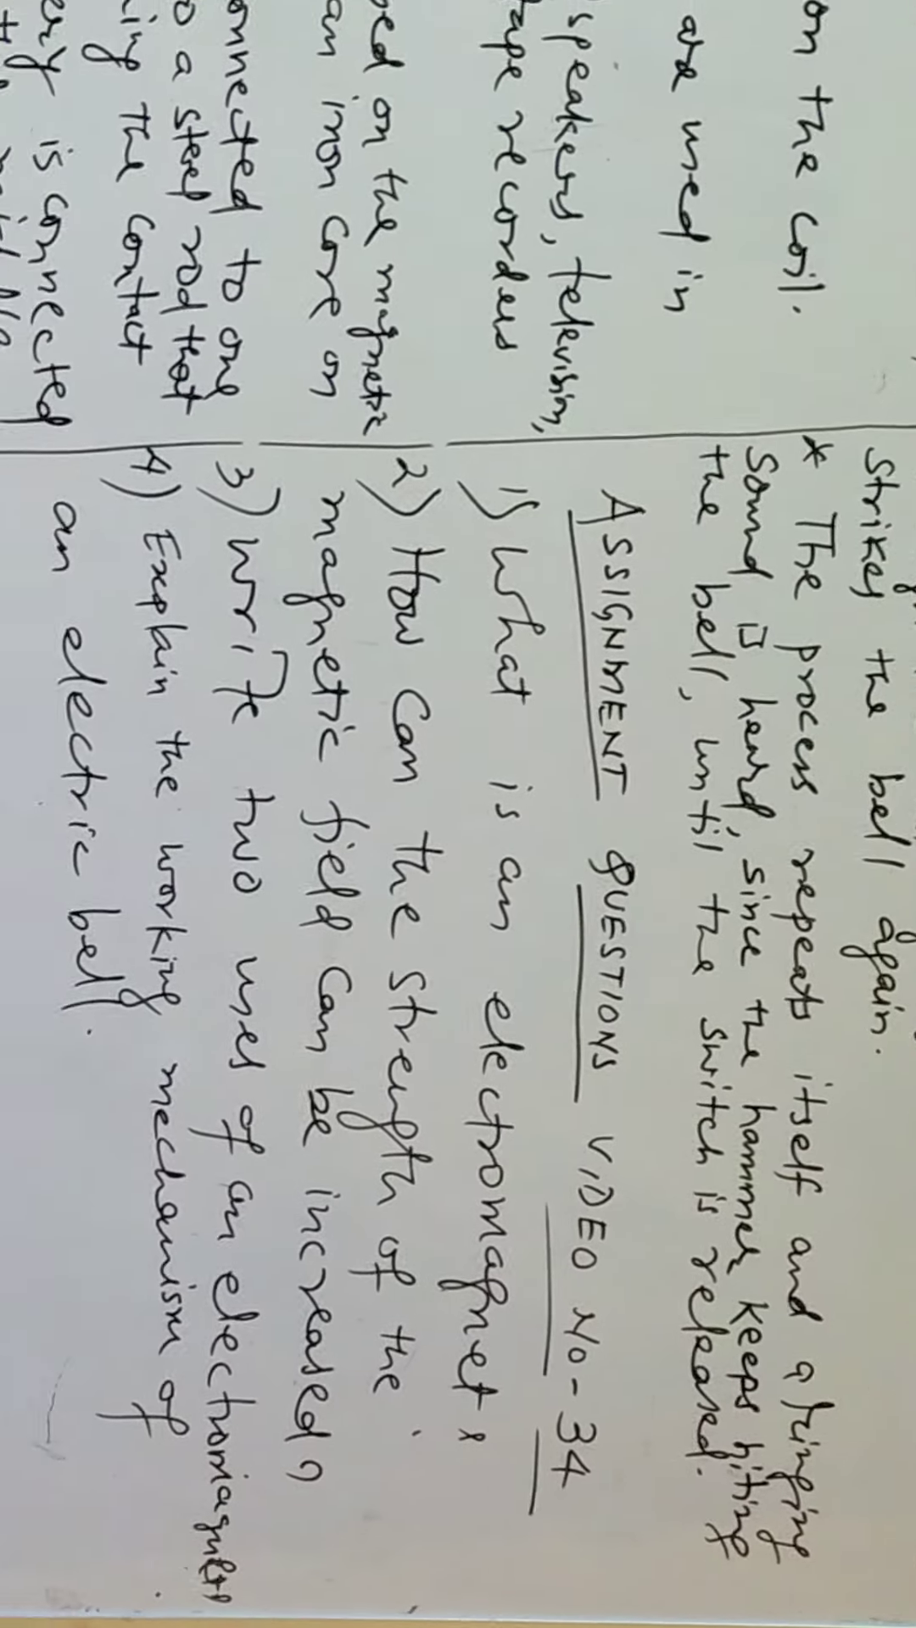
{"action": "scroll", "scroll_direction": "down", "scroll_amount": 3}
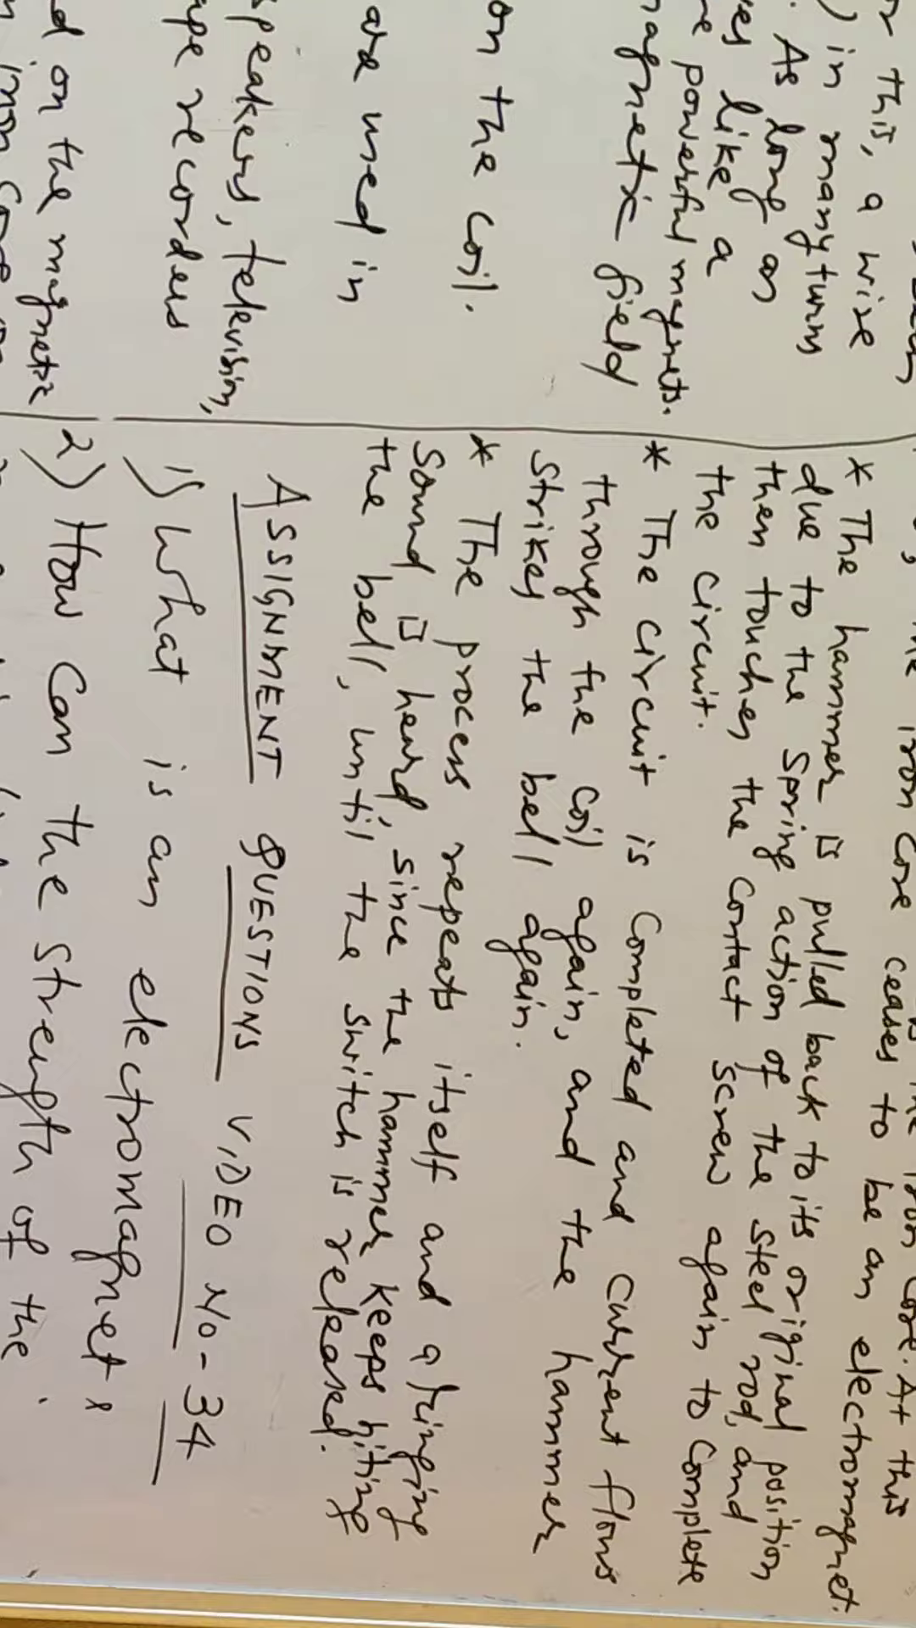